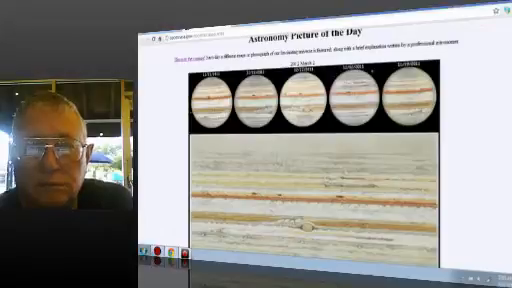
scroll(down, 3)
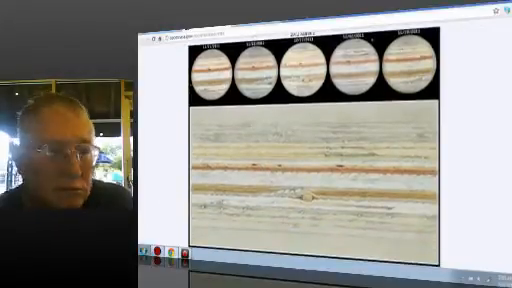